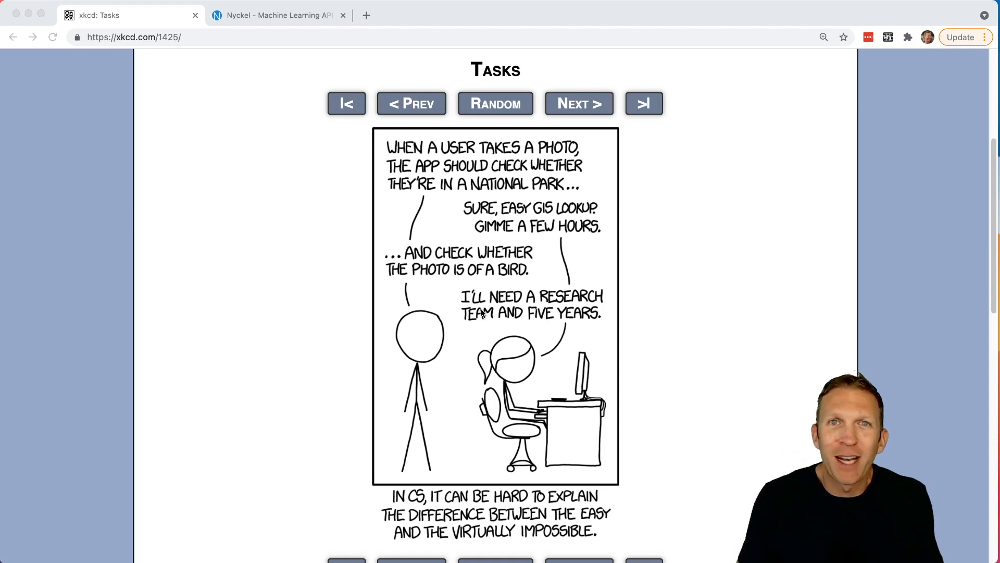
Switch Chrome from the xkcd comic tab to the Nyckel homepage tab.
left_click(275, 14)
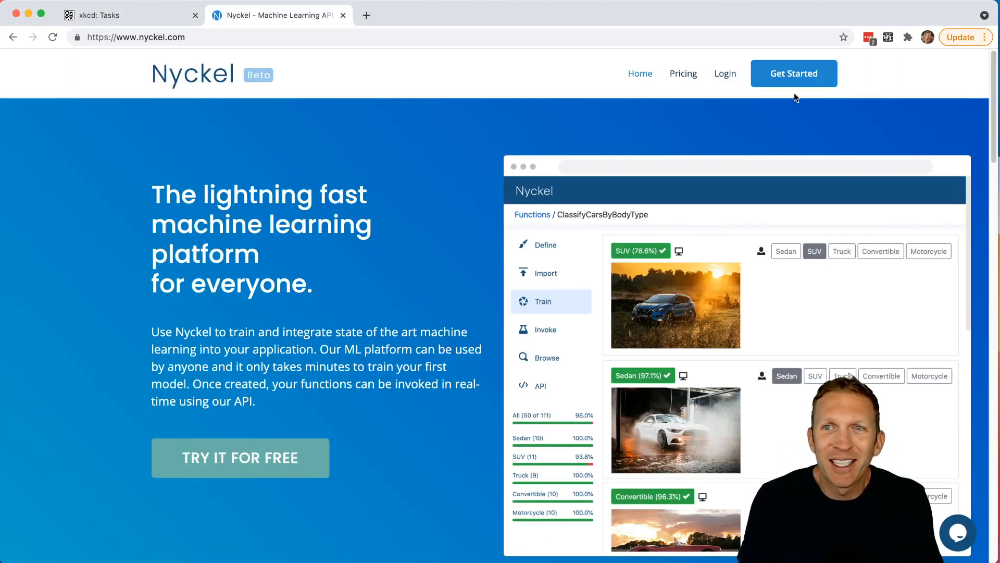
Start a new Nyckel function that takes images as input.
left_click(794, 73)
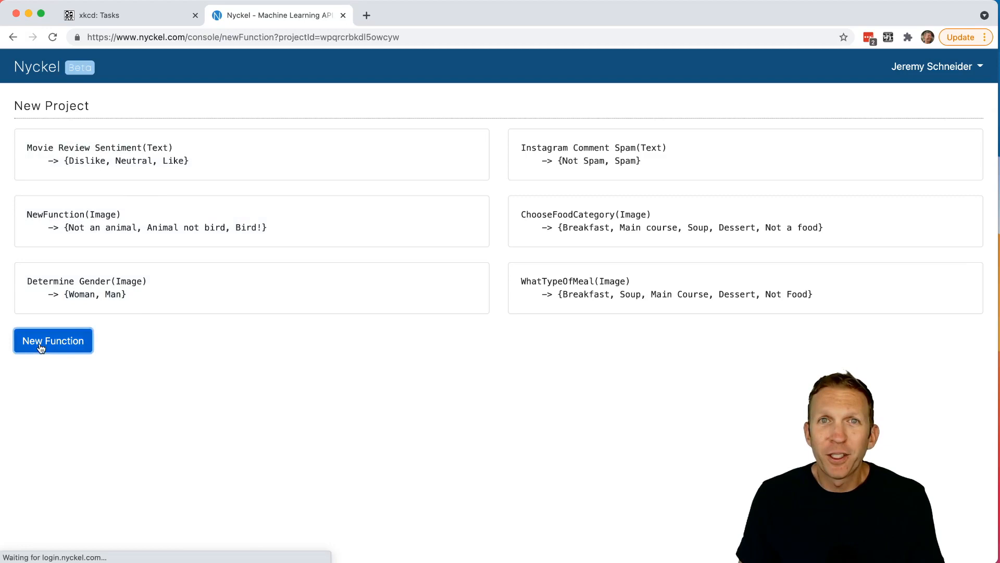
left_click(53, 339)
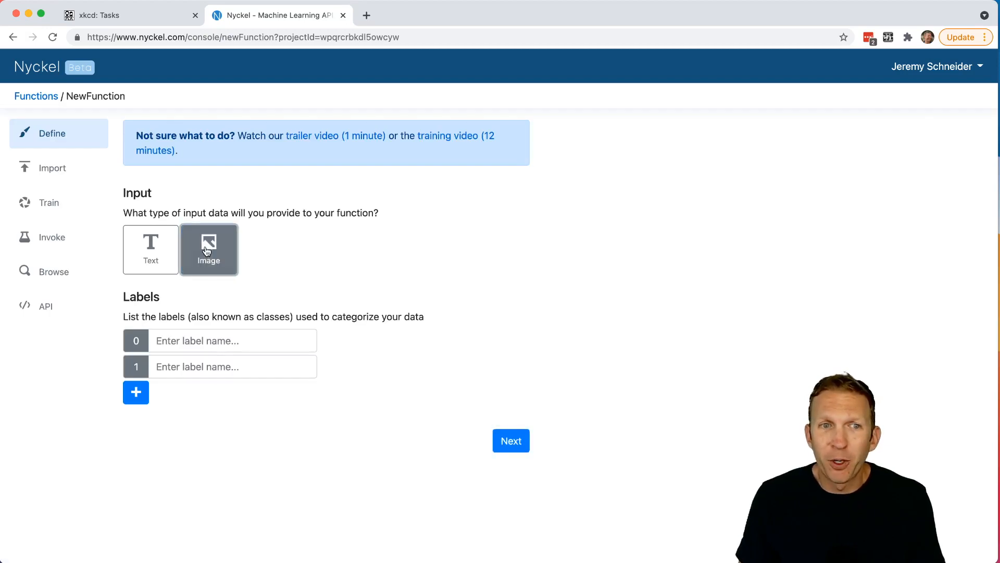
left_click(233, 339)
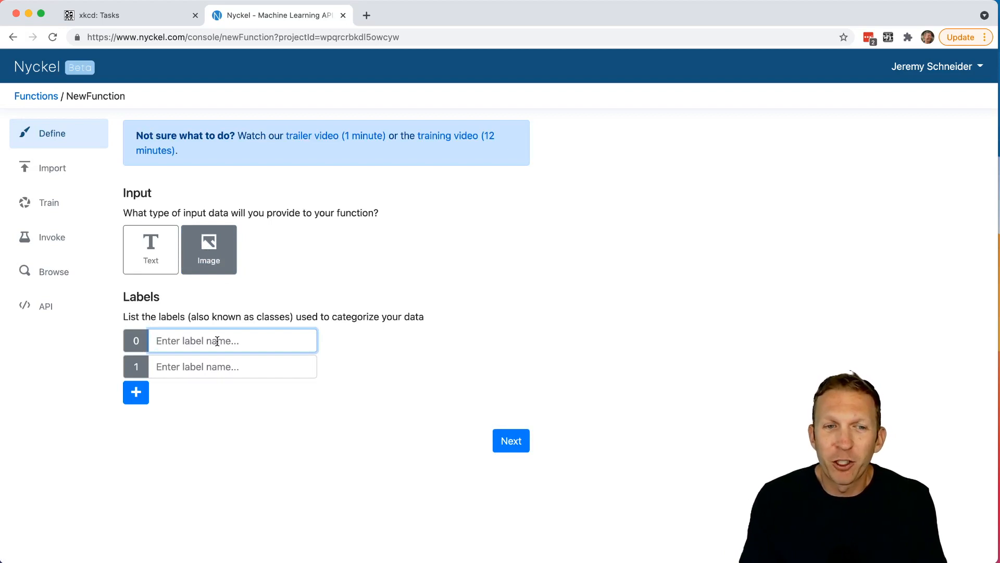
Define labels 'Not an animal' and 'Animal not bird', then import the loaded photos as training data.
type("Not an animal")
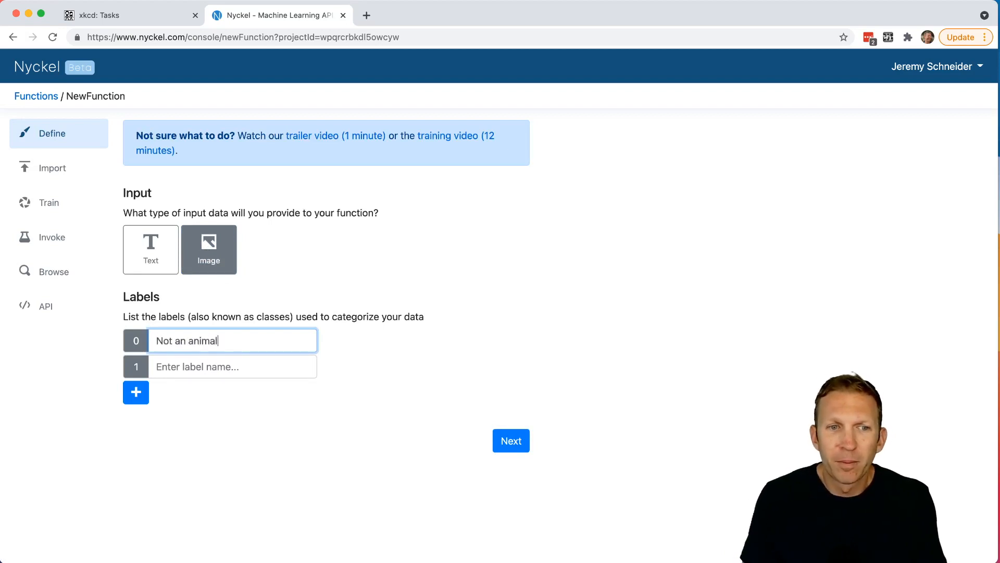
type("Animal not bird")
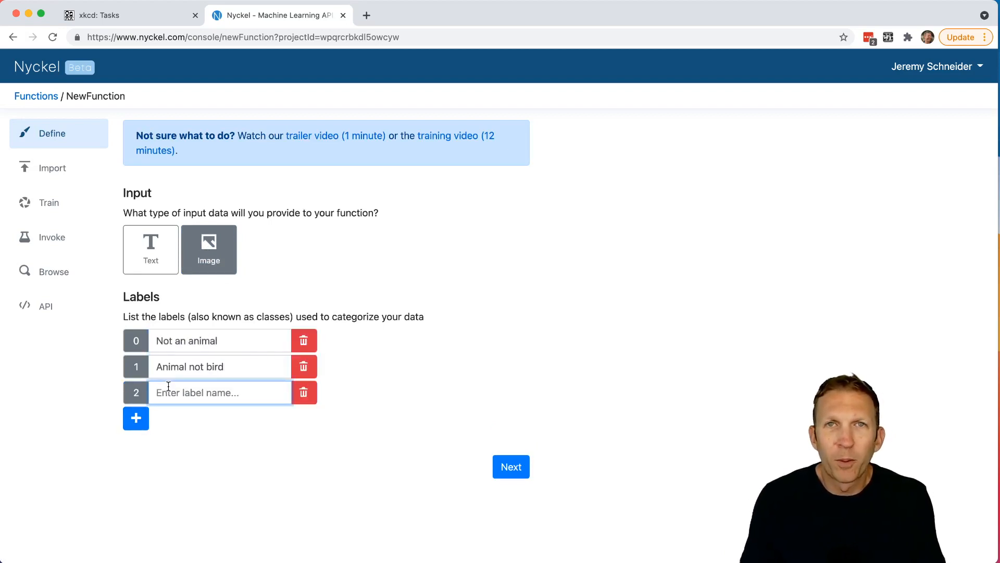
left_click(511, 467)
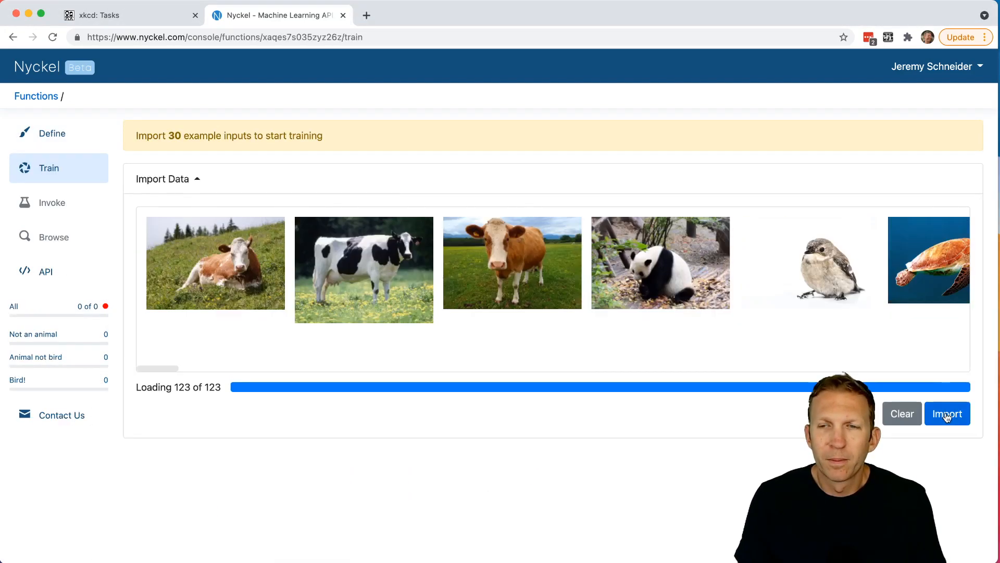
left_click(947, 414)
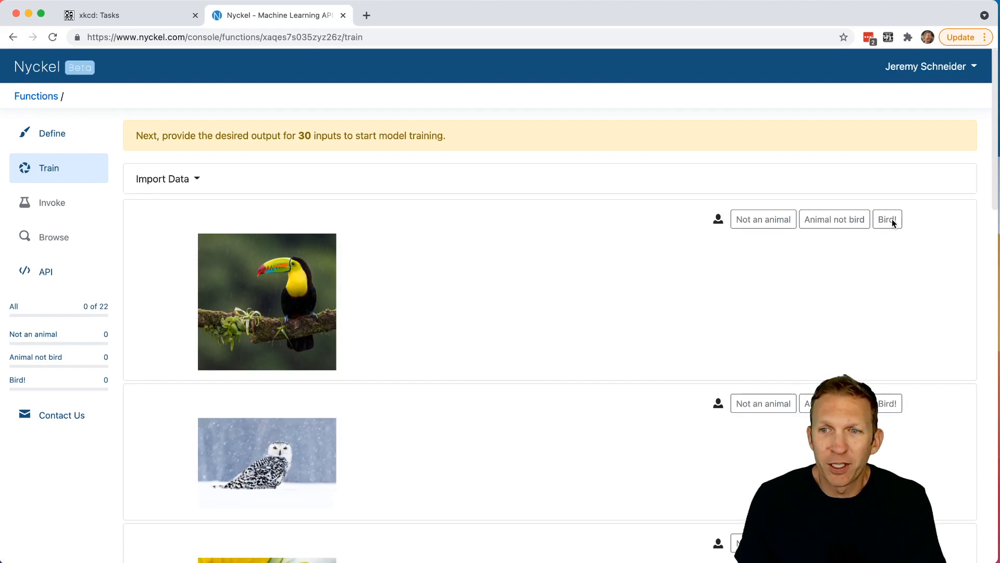
Label the toucan and owl as Bird!, the sunflower as Not an animal, and the cow as Animal not bird.
left_click(887, 219)
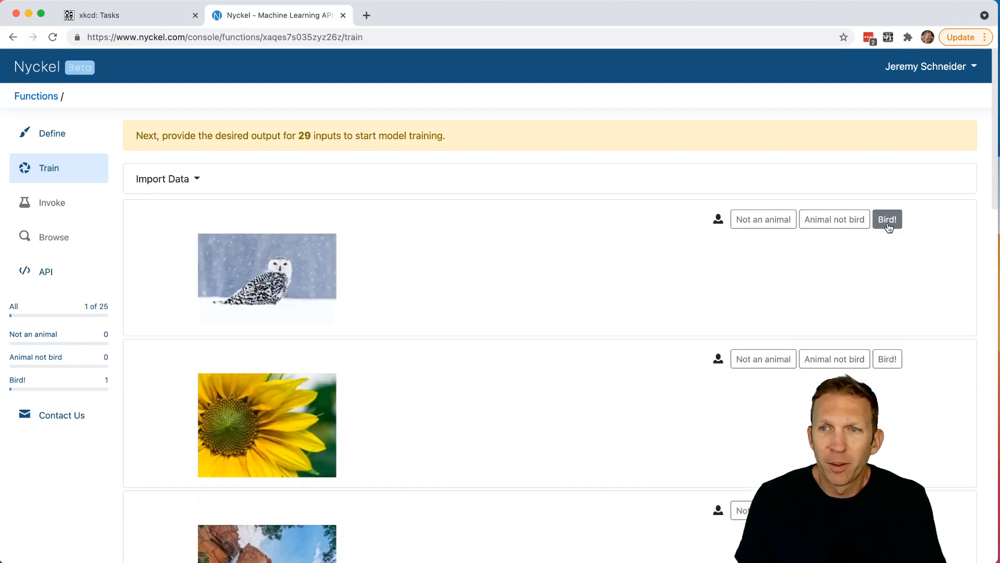
left_click(887, 219)
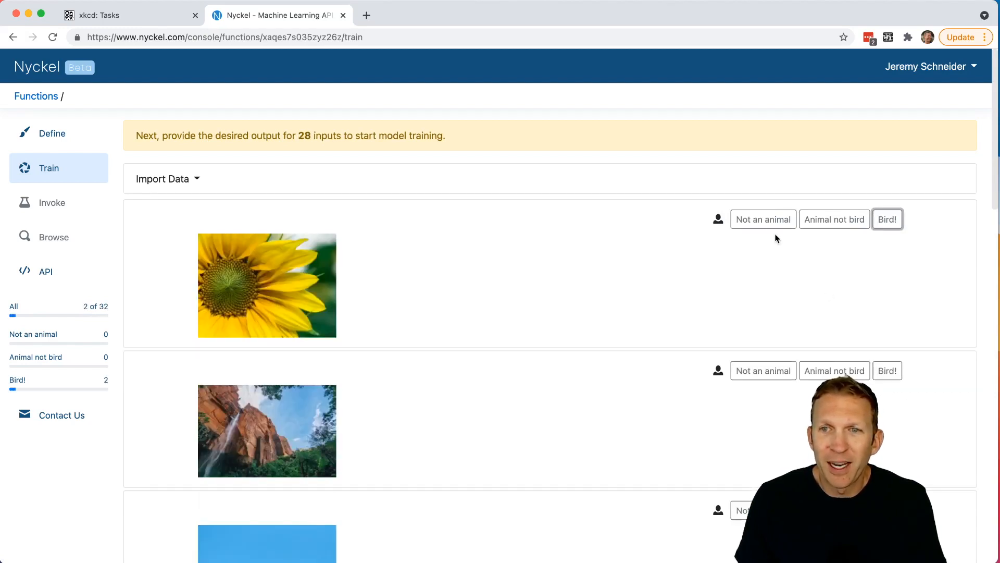
left_click(834, 219)
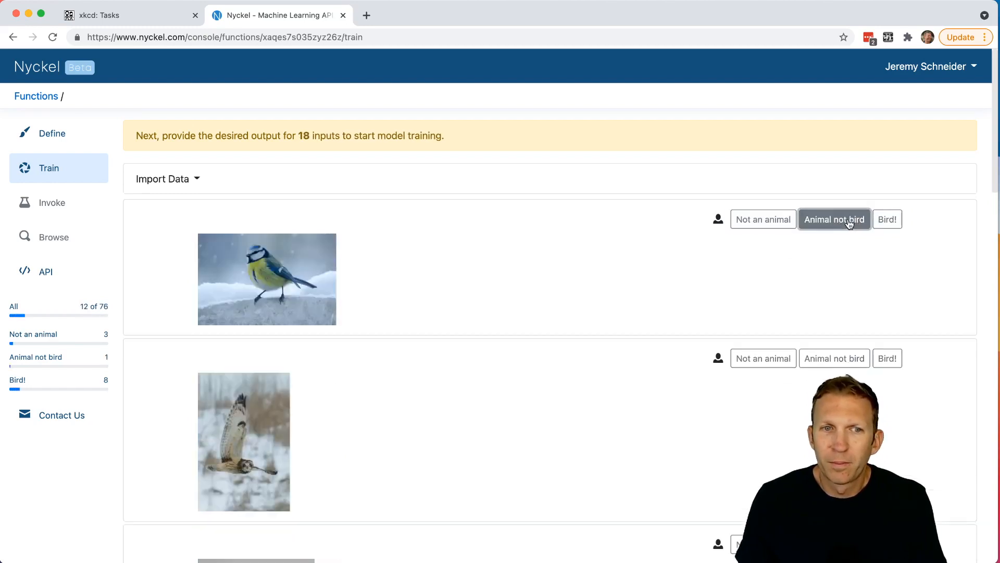
left_click(834, 219)
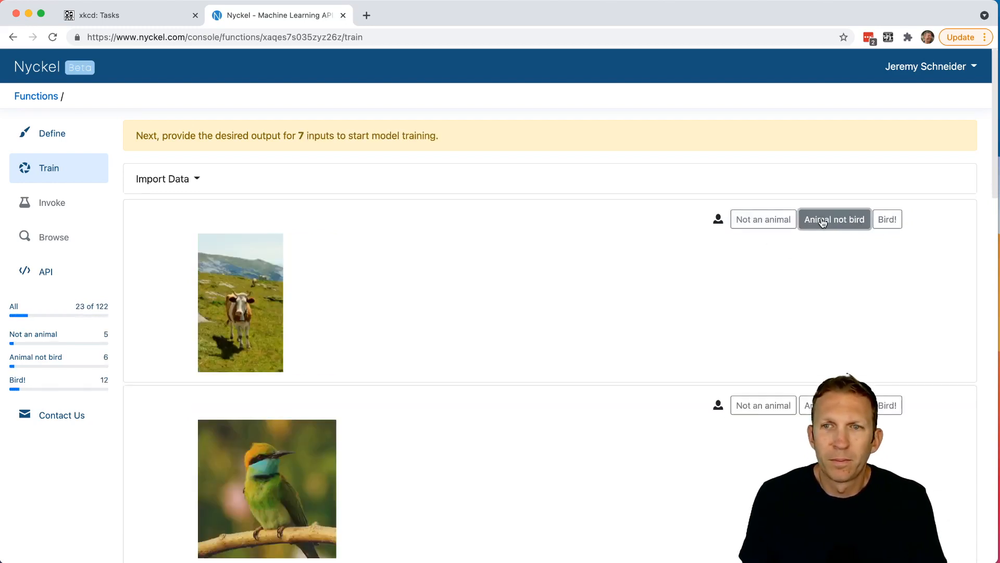
left_click(834, 219)
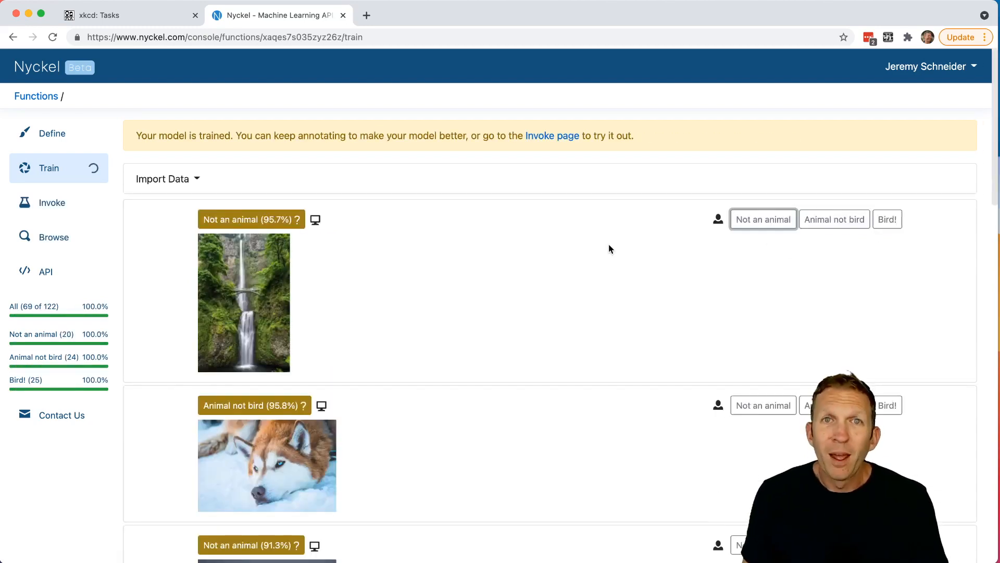
mouse_move(59, 237)
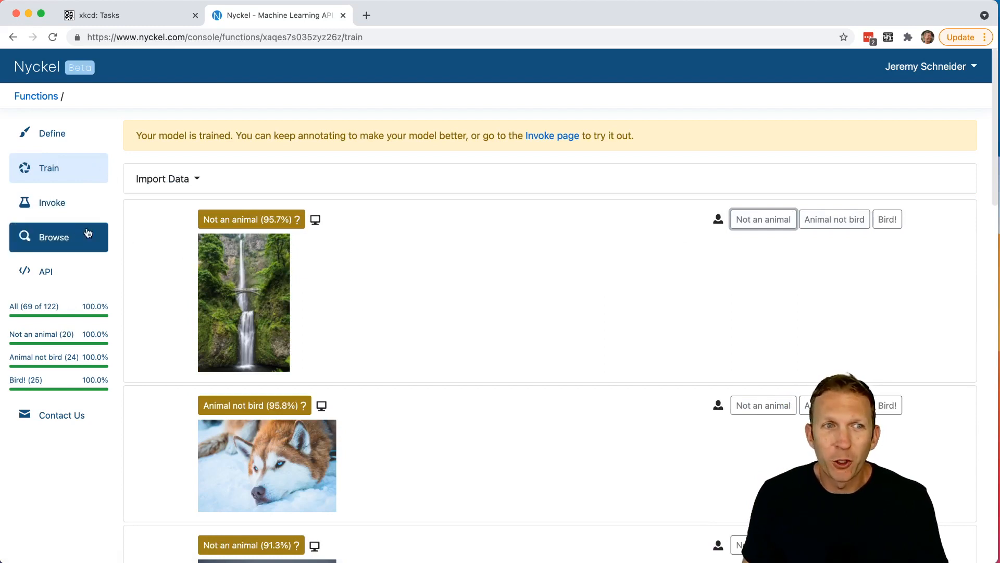
Invoke the trained function on eagle.jpg and get Bird! at 82% confidence.
left_click(52, 202)
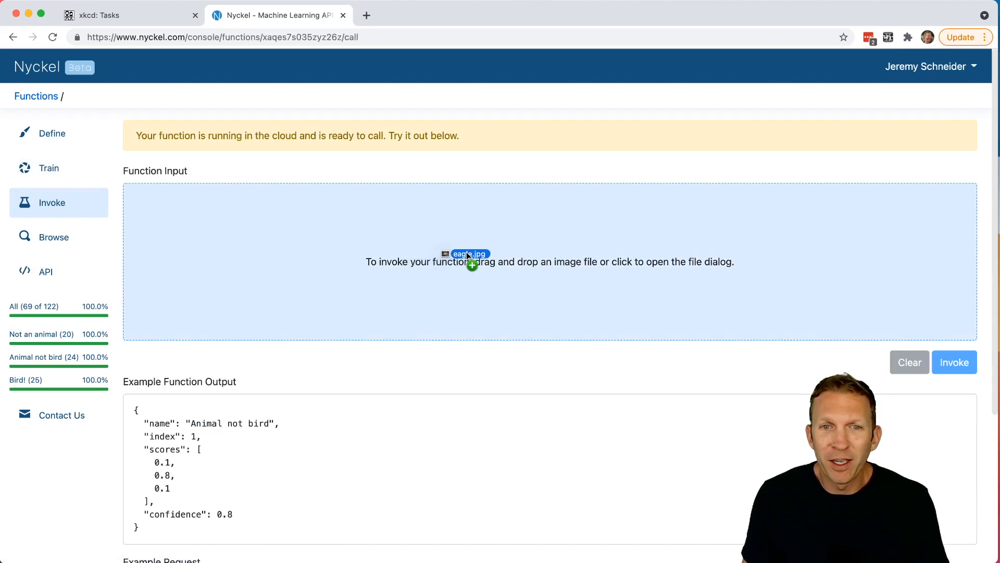
left_click_drag(469, 253, 201, 241)
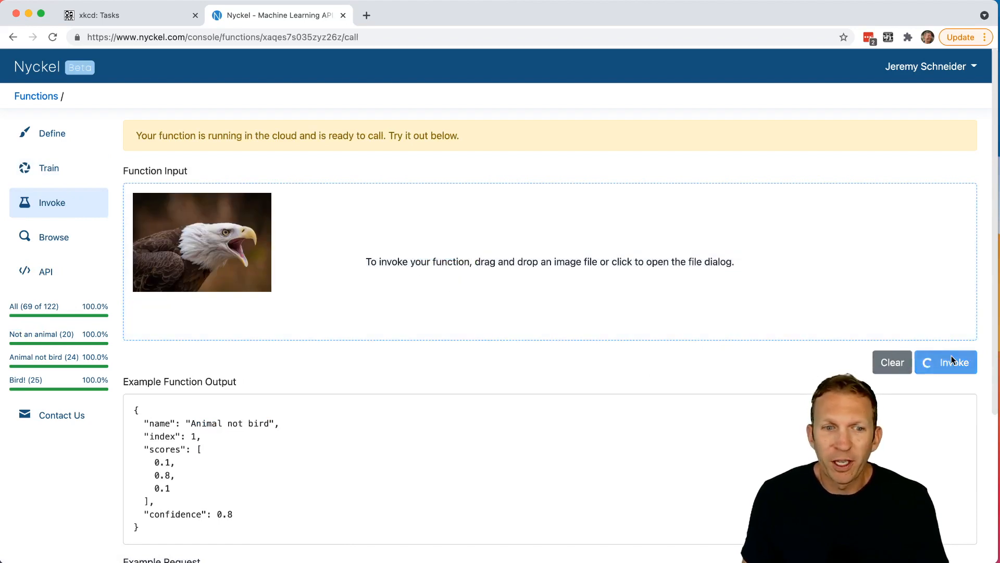
left_click(946, 361)
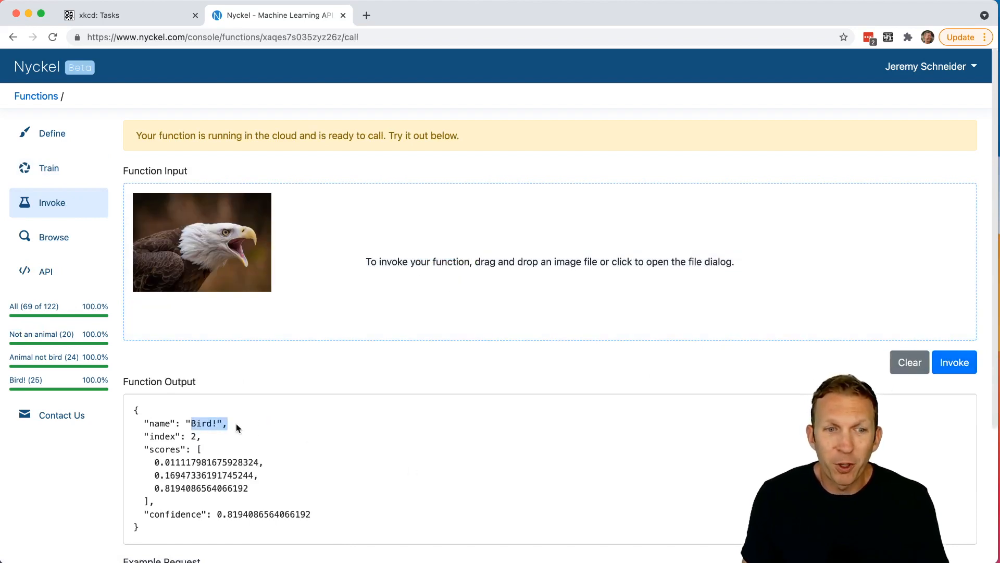
scroll("down", 3)
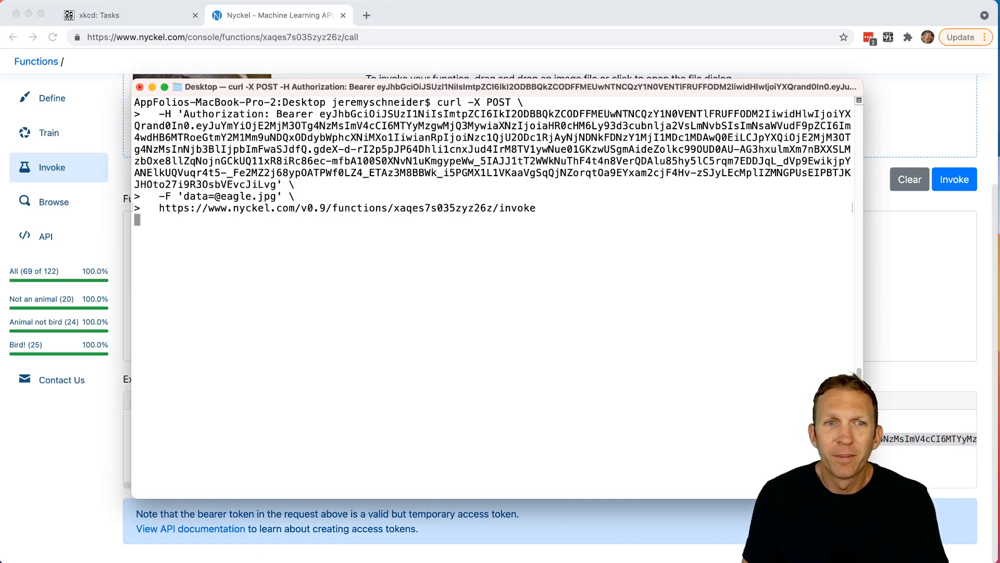
Run the curl POST to the invoke endpoint with eagle.jpg, returning Bird! at about 82%.
key("enter")
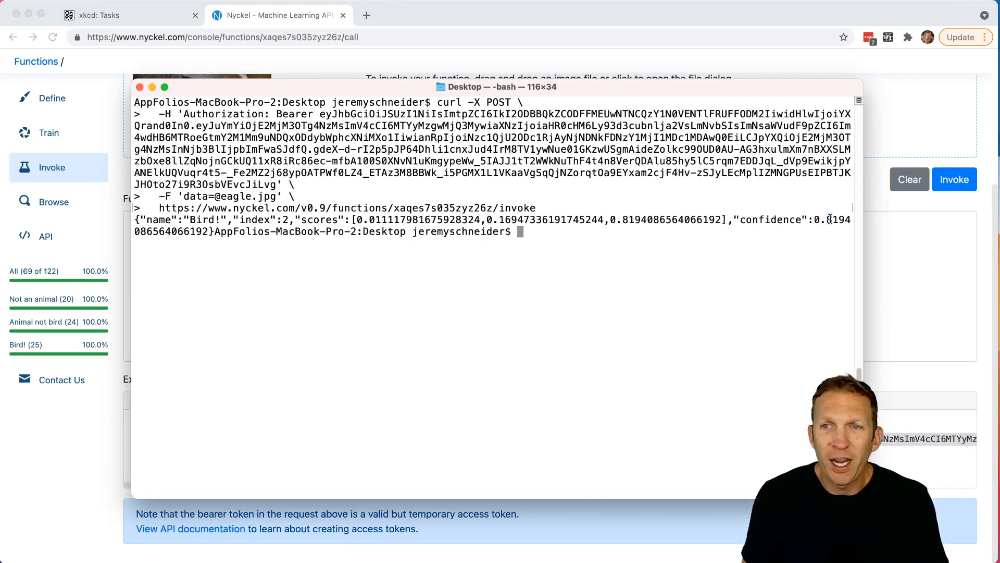